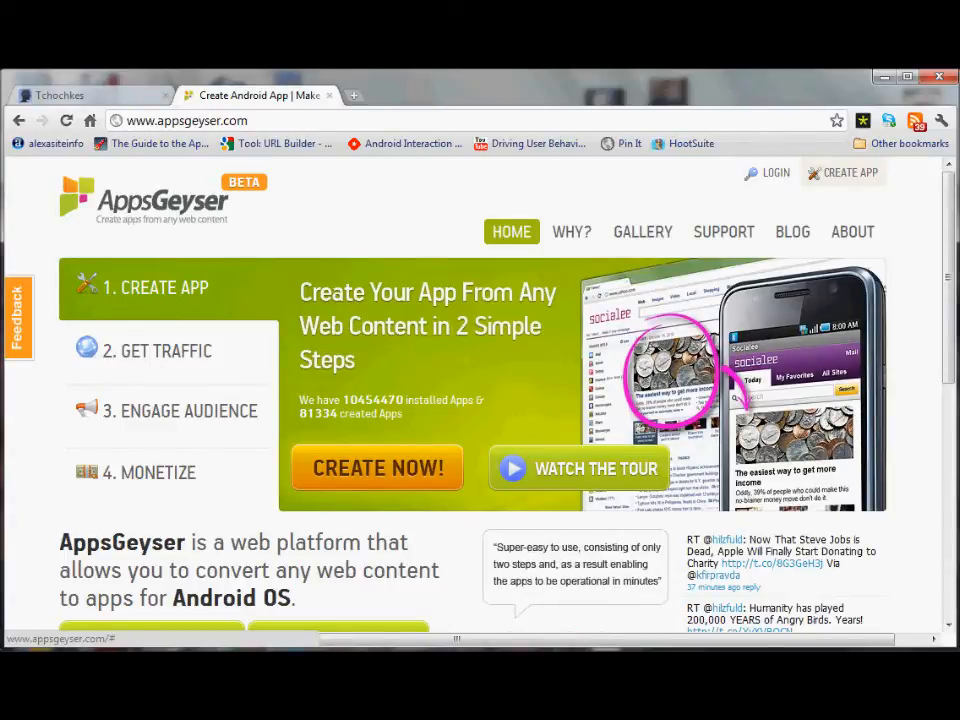
# - Switch to the Tchochkes Tumblr tab and scroll through its photo posts to the bottom
pyautogui.click(60, 96)
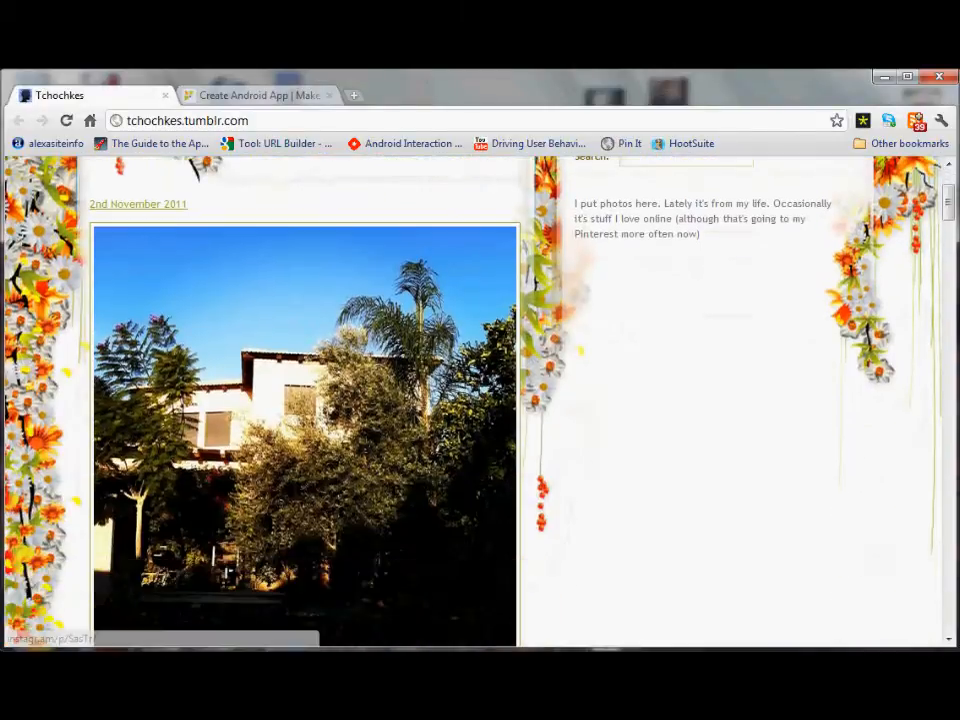
pyautogui.scroll(-3)
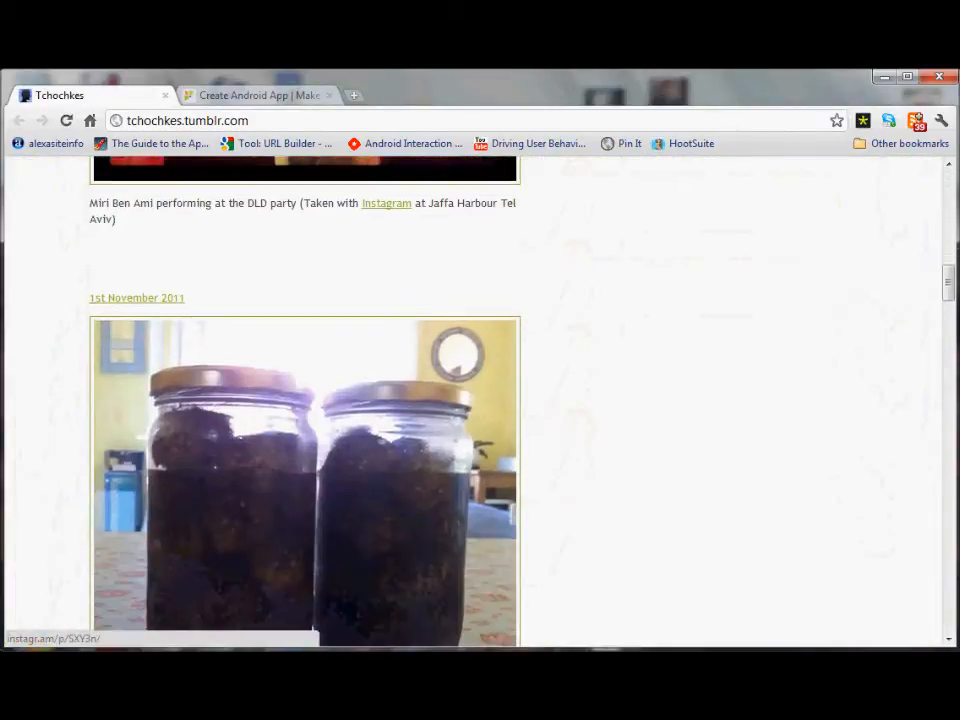
pyautogui.scroll(-3)
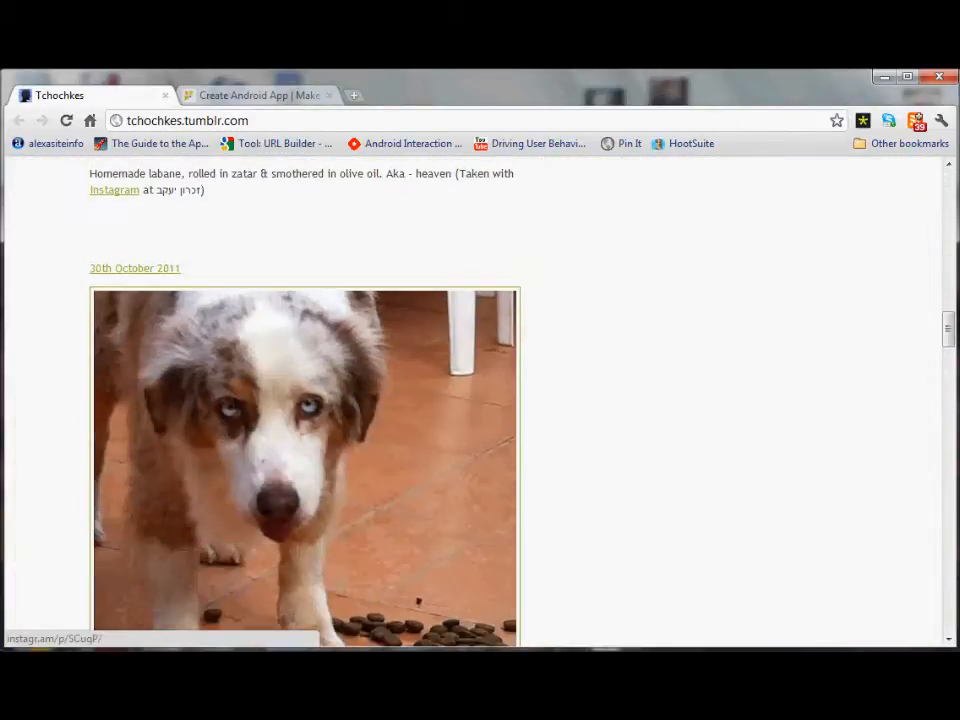
pyautogui.scroll(-3)
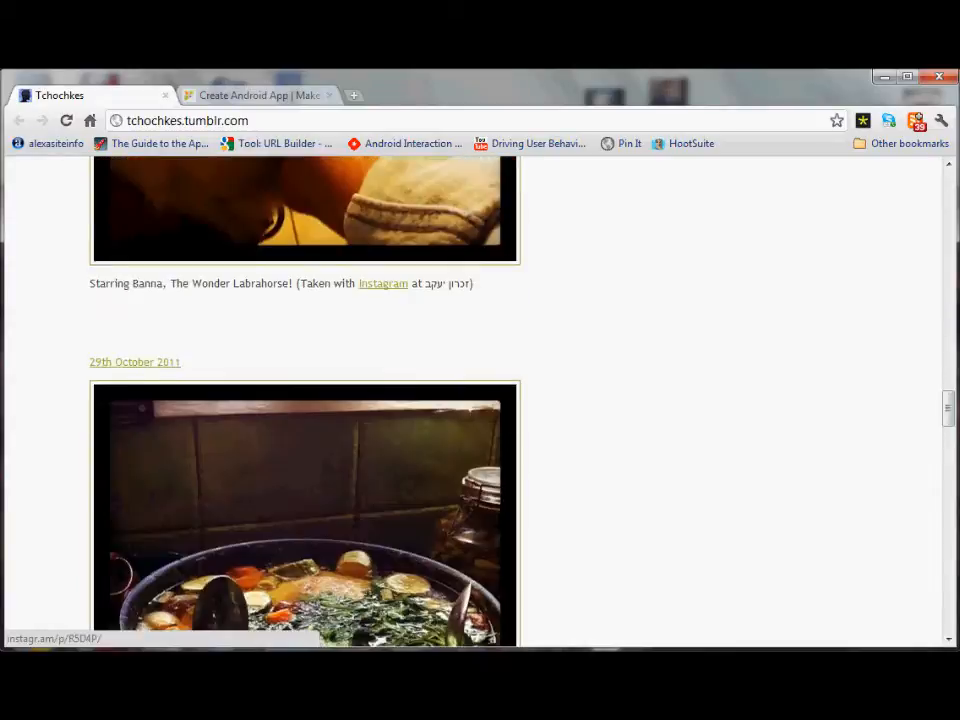
pyautogui.scroll(-3)
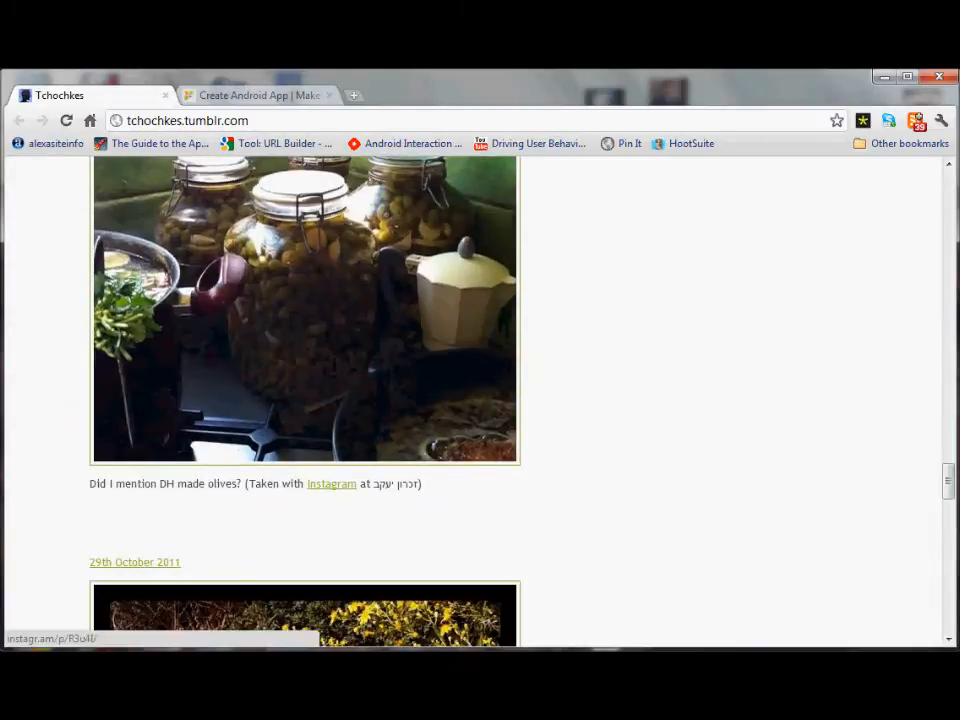
pyautogui.scroll(-3)
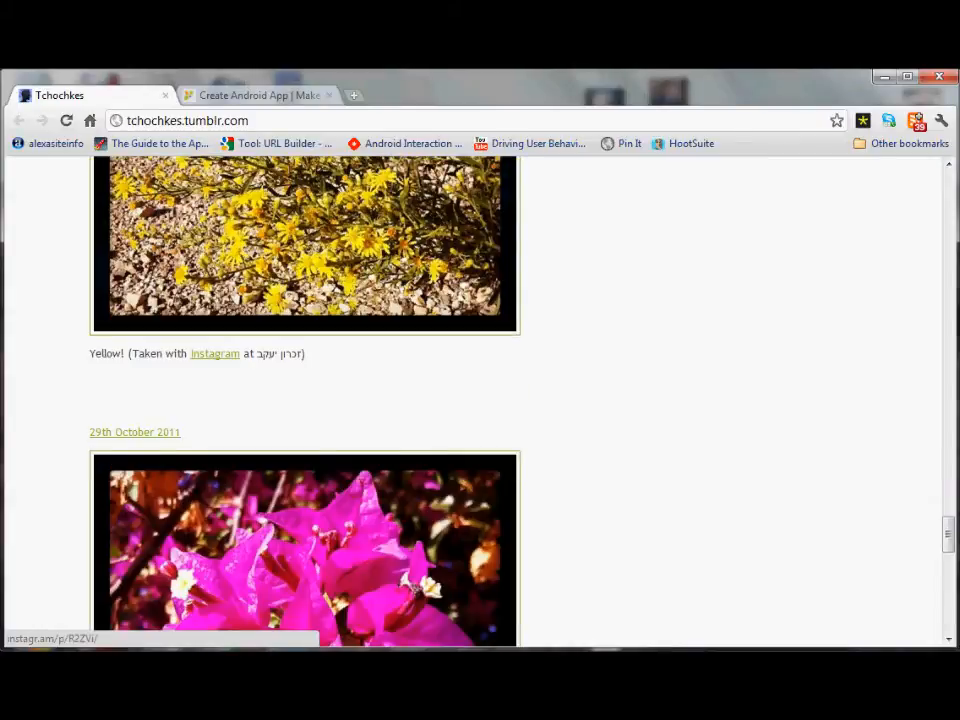
pyautogui.scroll(-3)
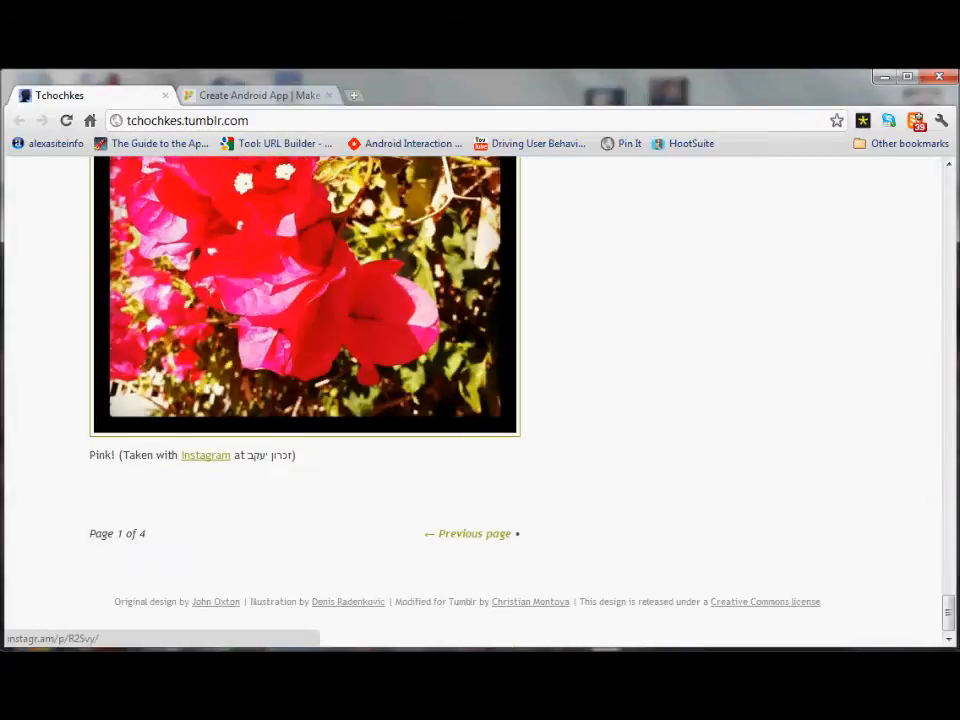
pyautogui.scroll(3)
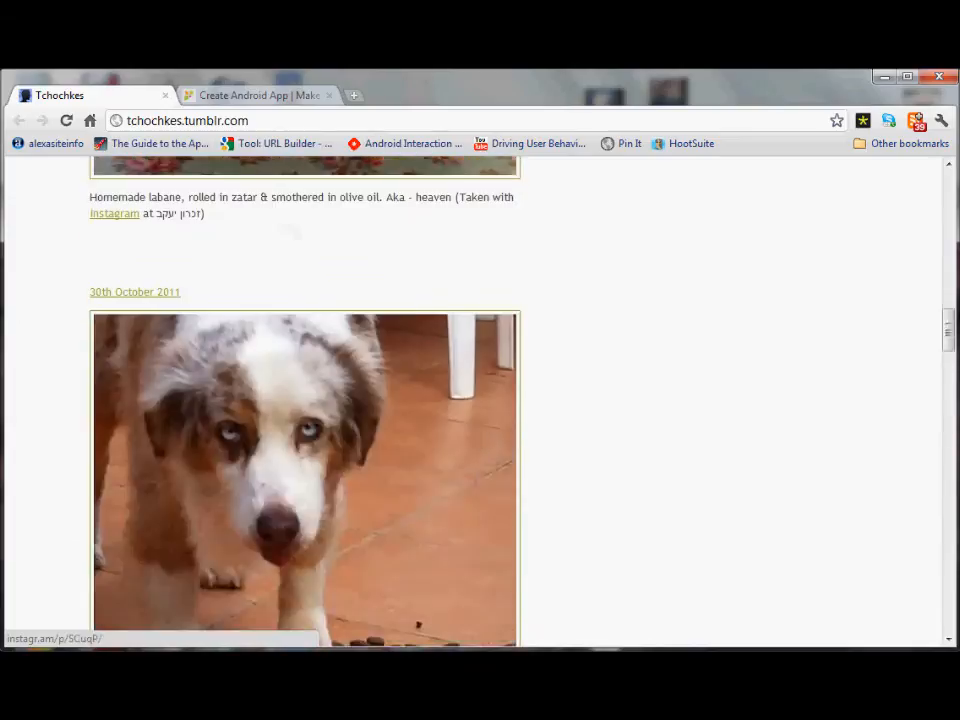
pyautogui.scroll(3)
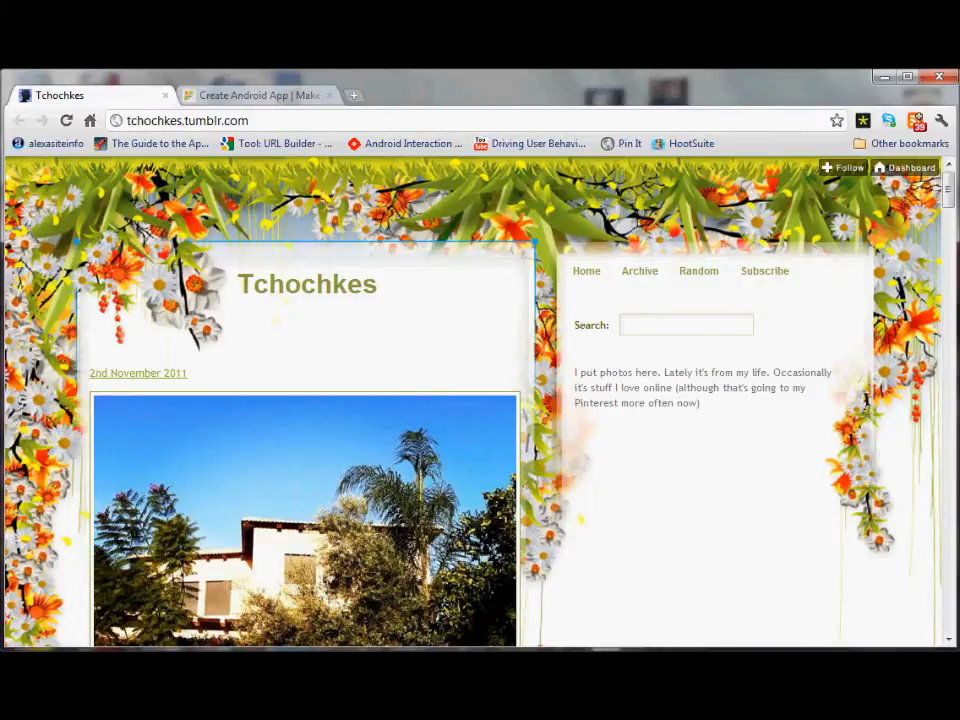
pyautogui.scroll(-3)
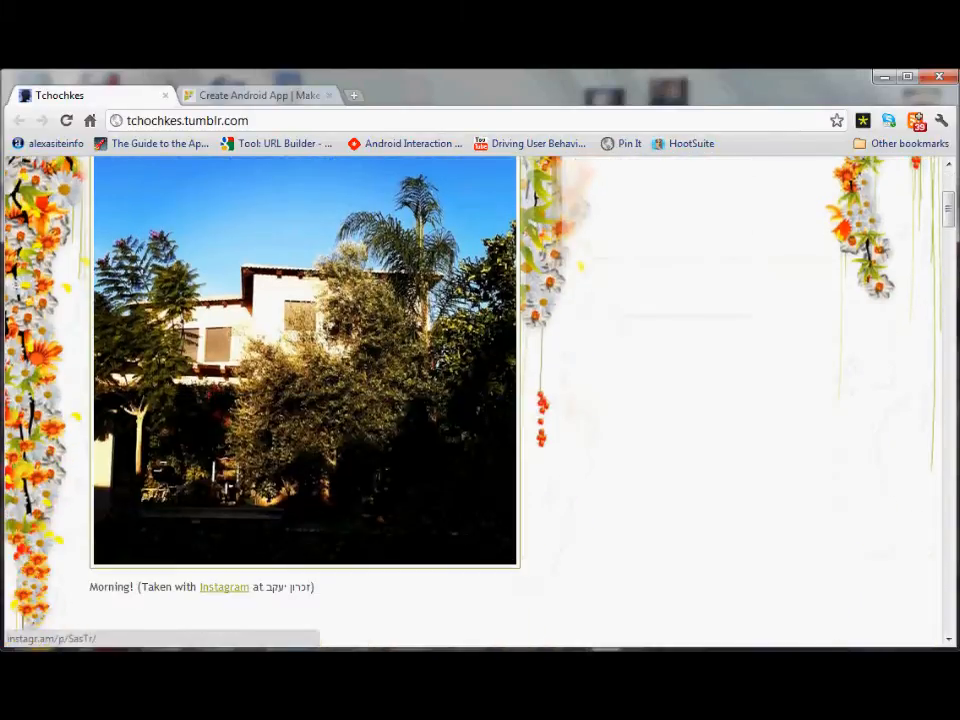
pyautogui.scroll(-3)
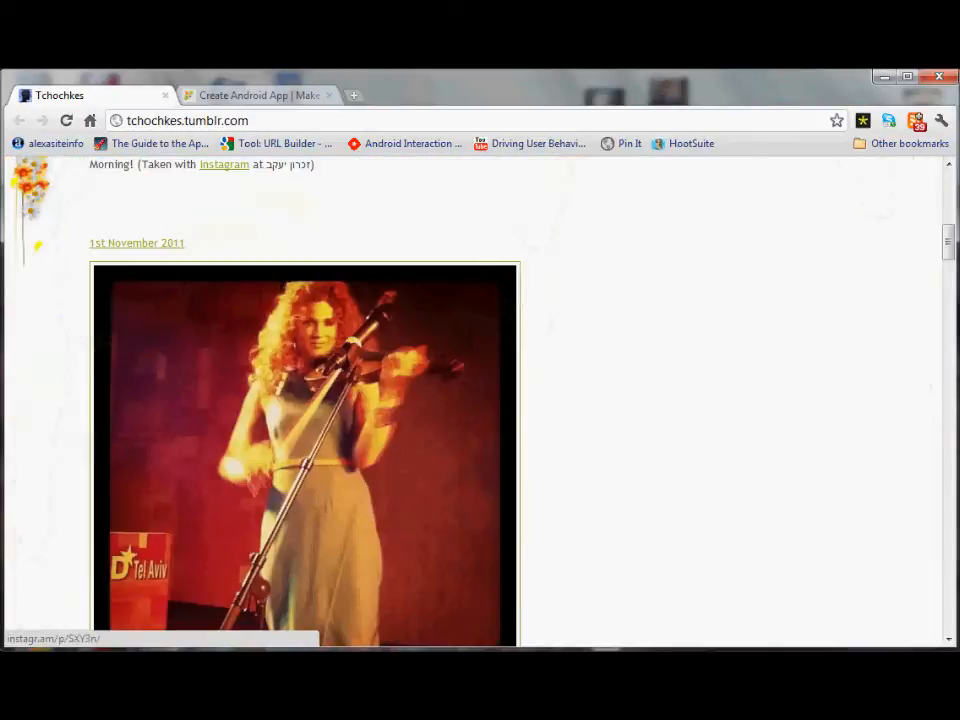
pyautogui.scroll(-3)
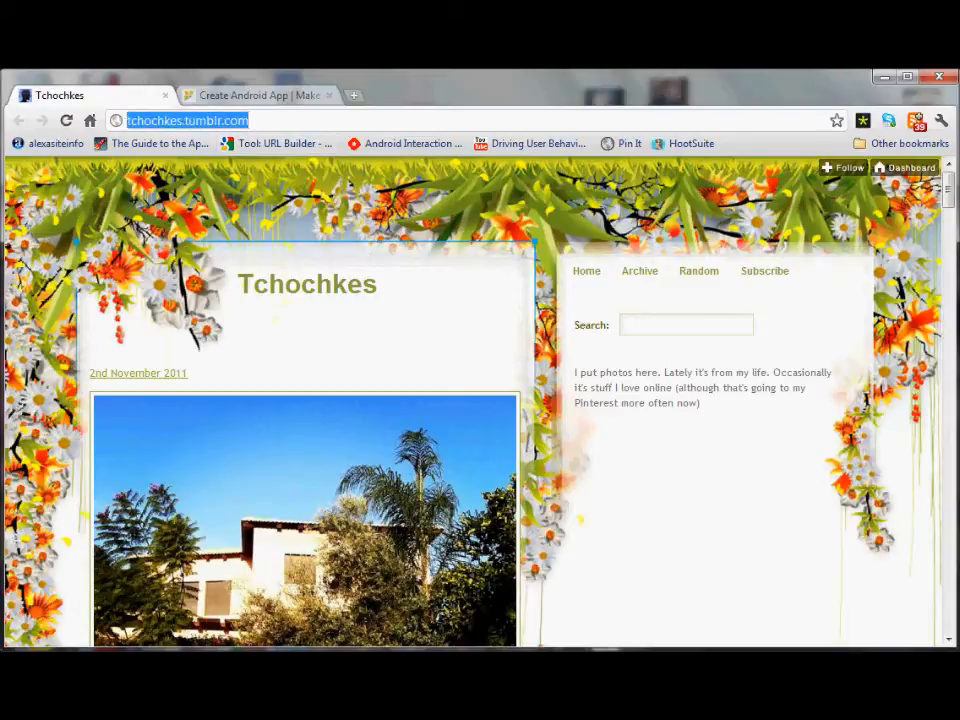
pyautogui.moveTo(48, 144)
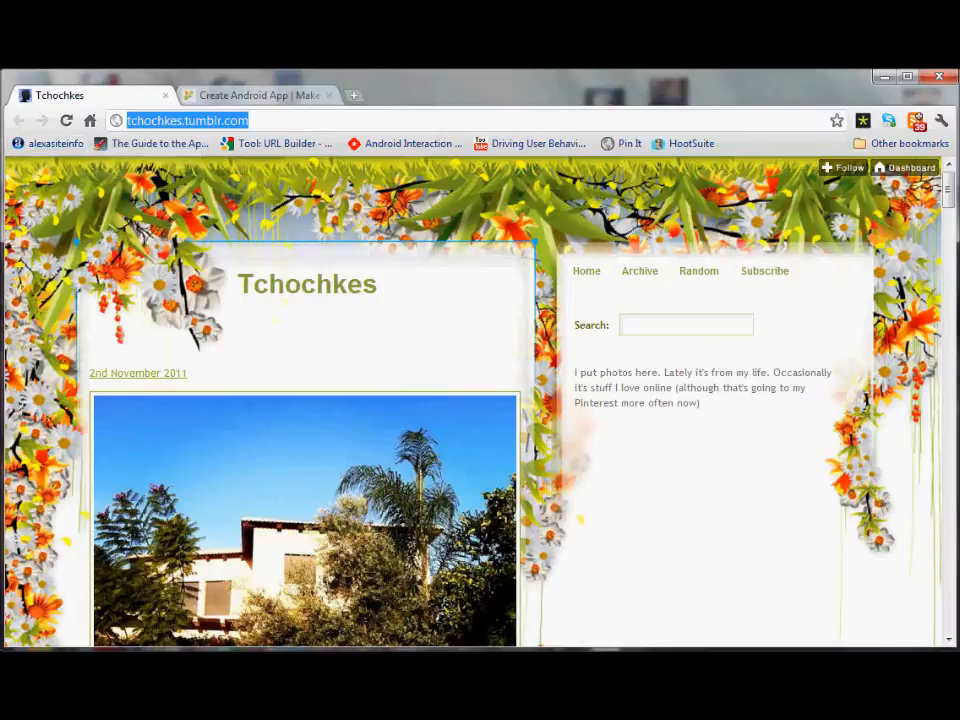
# - Return to the AppsGeyser home page tab with the blog address copied
pyautogui.click(256, 96)
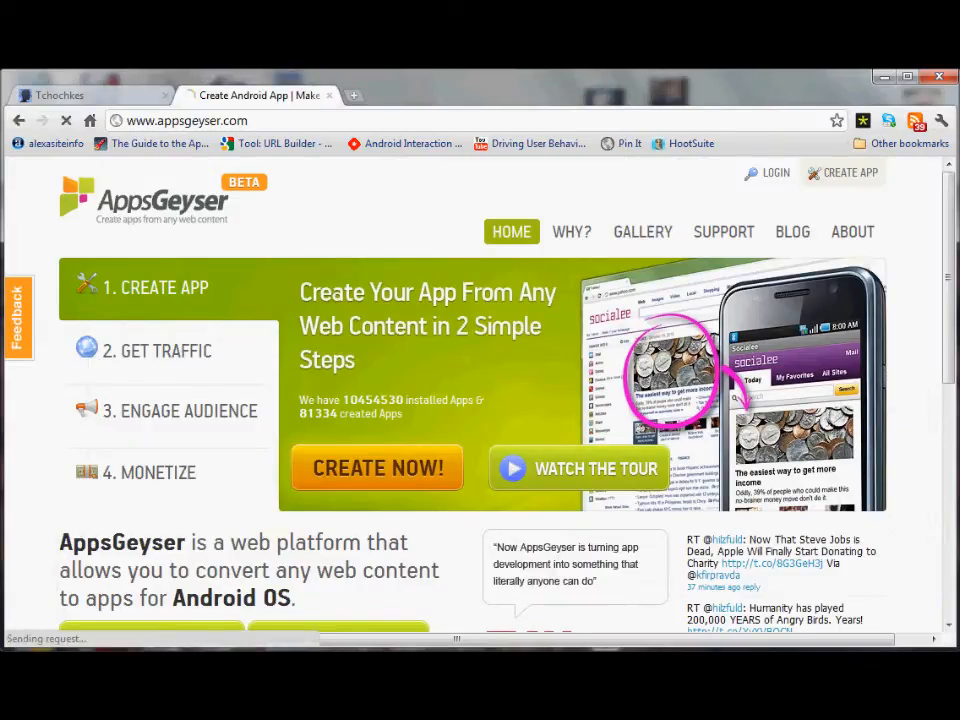
# - Start a new app via Create Now using the Mobile Website (Enter URL) option
pyautogui.click(376, 468)
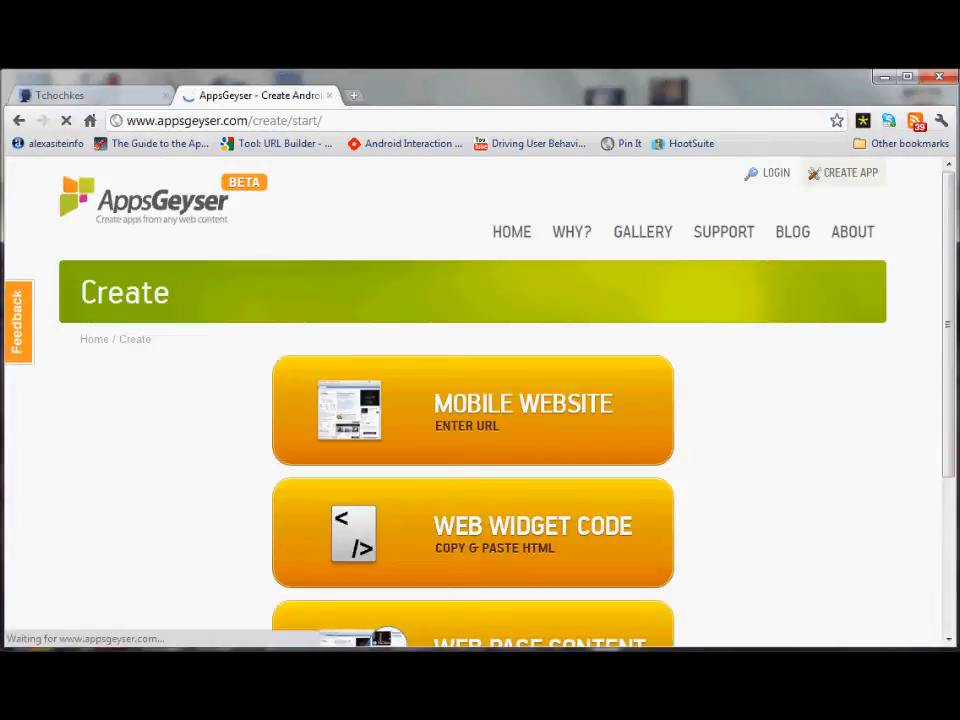
pyautogui.click(472, 408)
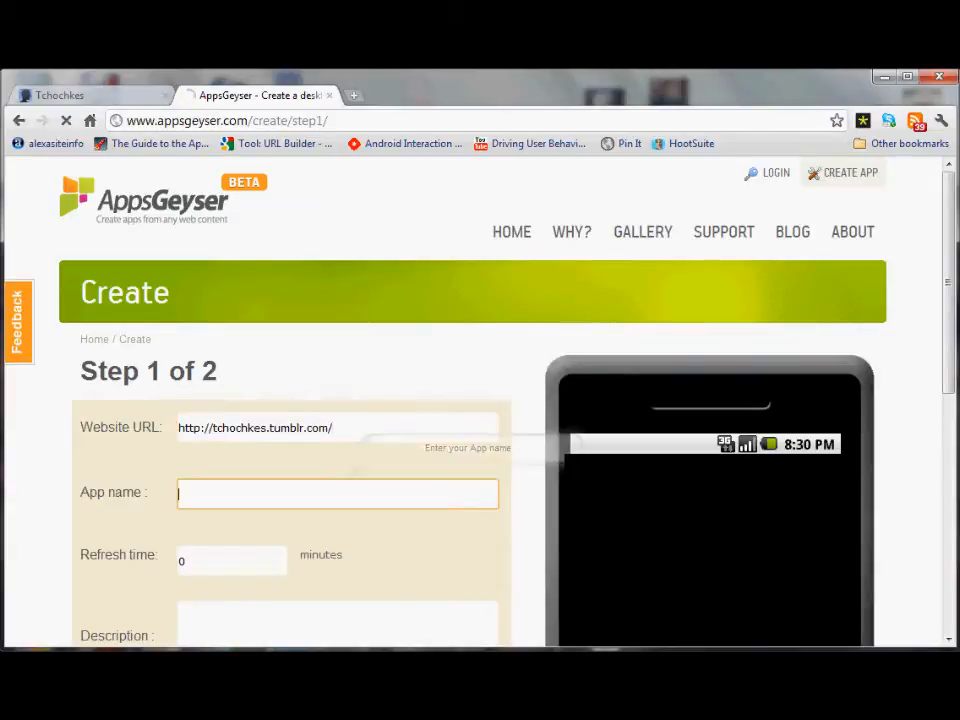
# - Enter app name 'Tchotchkes Tumblr Blog' and description 'All kinds of interesting and pretty pictures'
pyautogui.write('Tch')
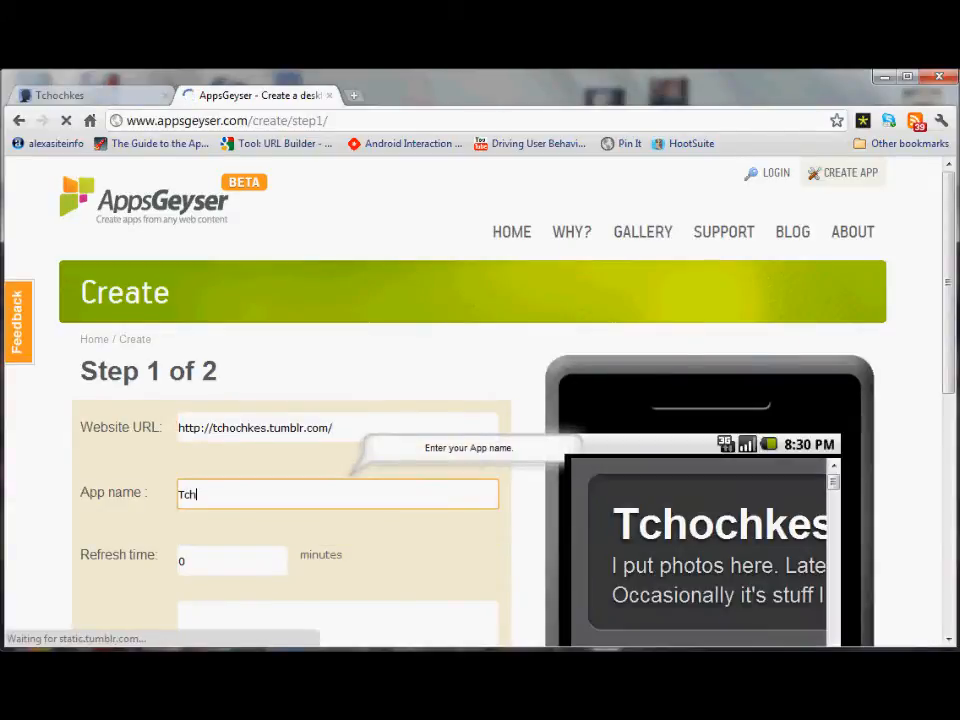
pyautogui.write('otch')
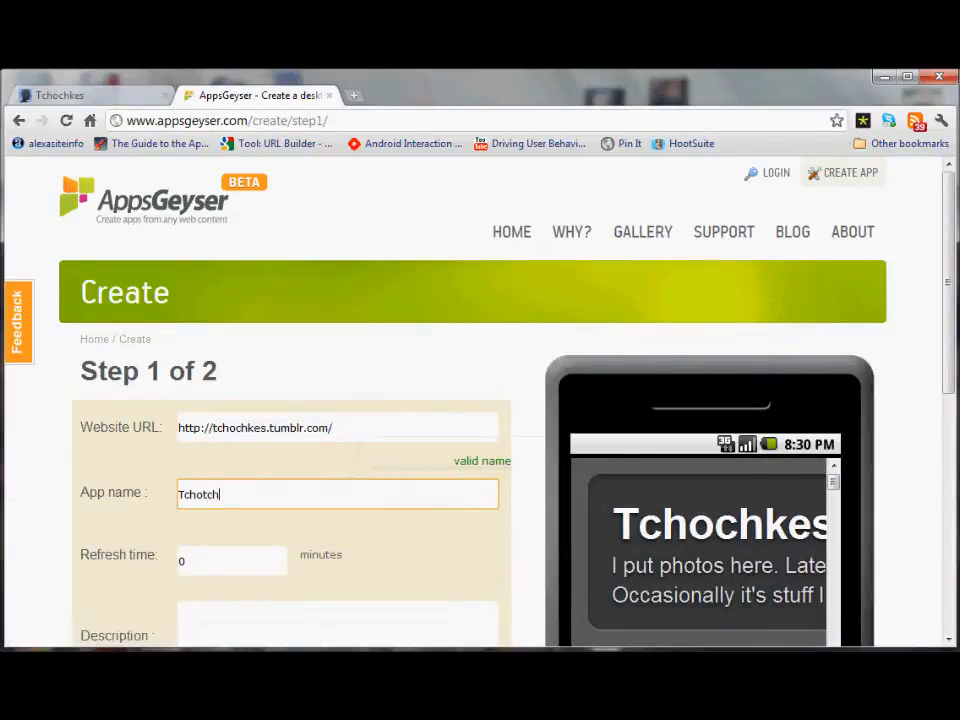
pyautogui.write('kes')
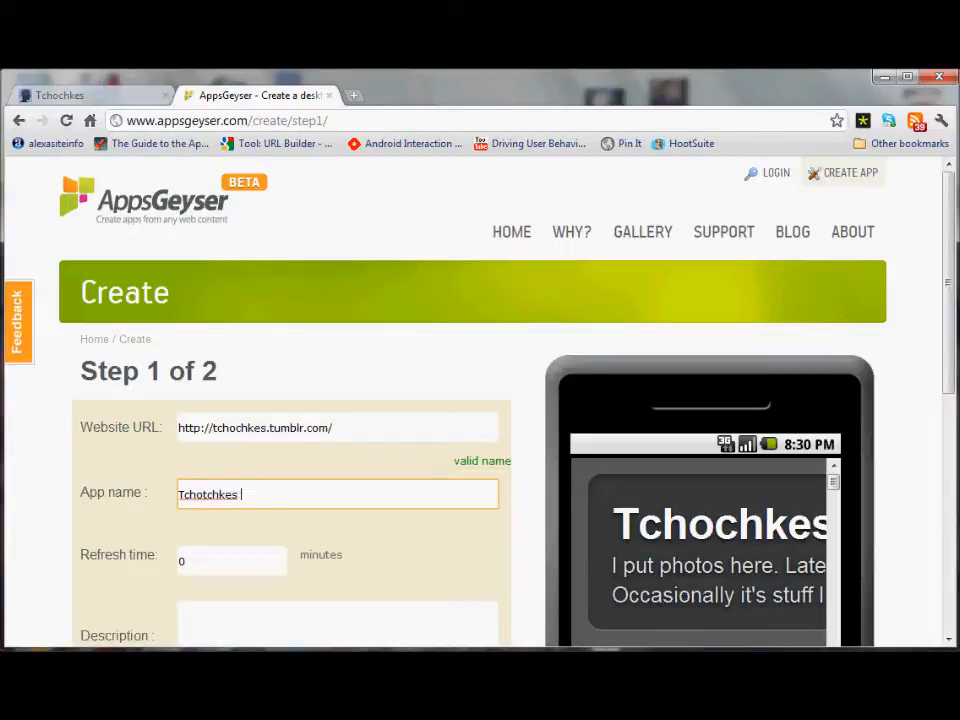
pyautogui.write('Tumblr Blog')
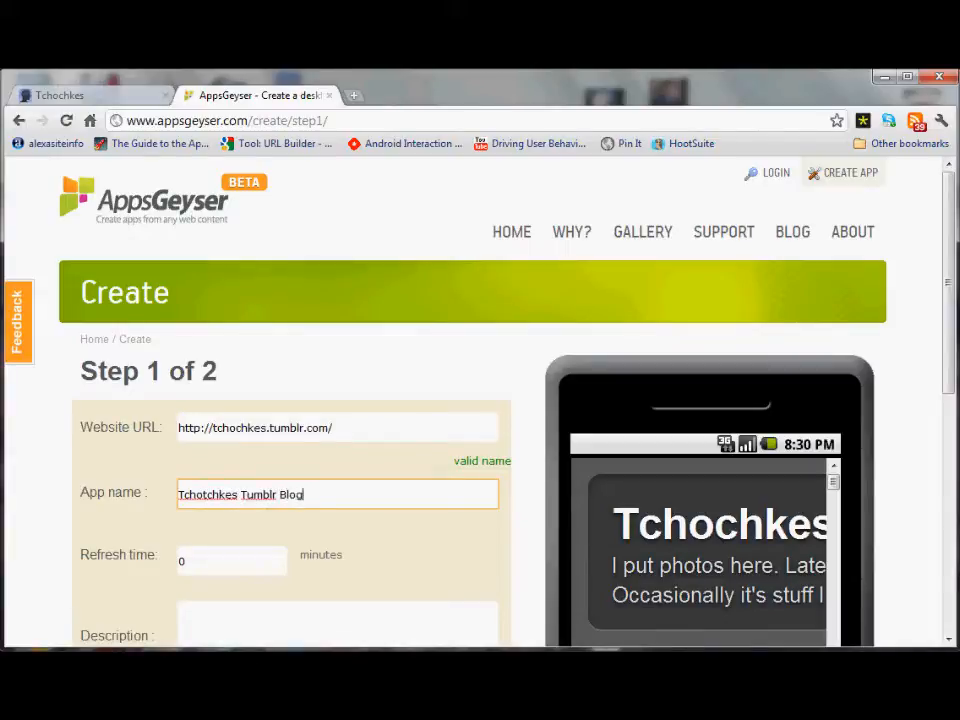
pyautogui.scroll(-3)
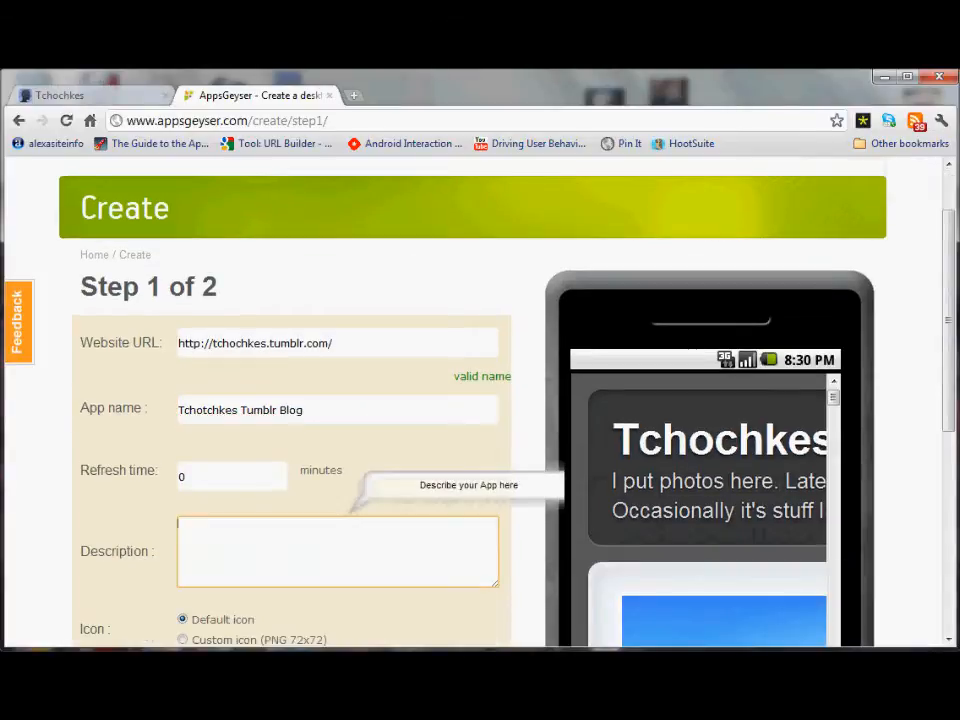
pyautogui.write('All kinds of')
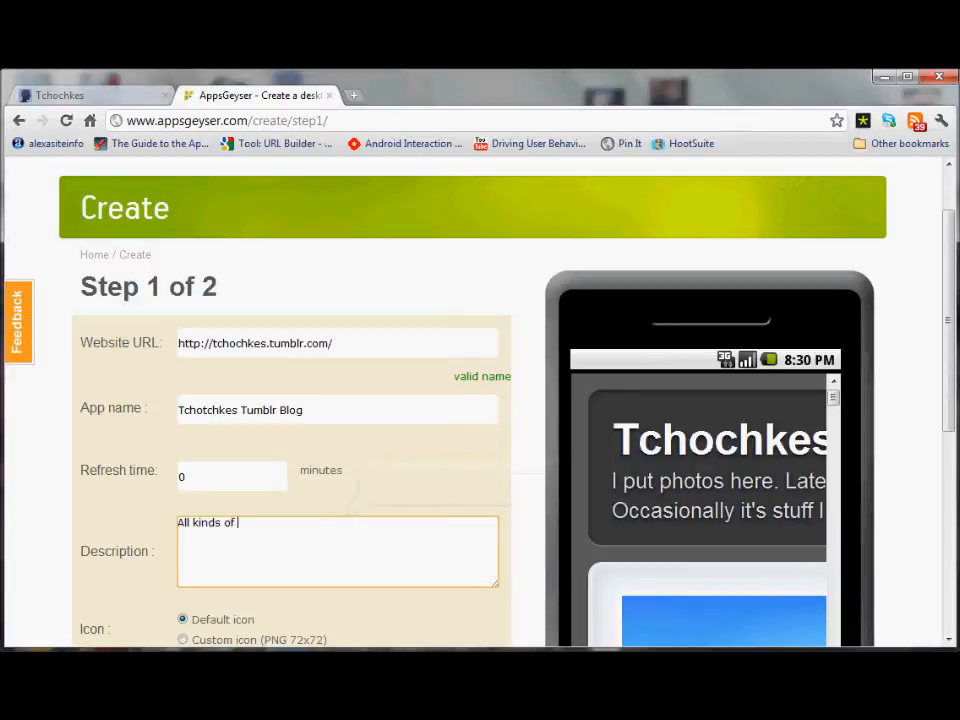
pyautogui.write('interesting and pretty pictures.')
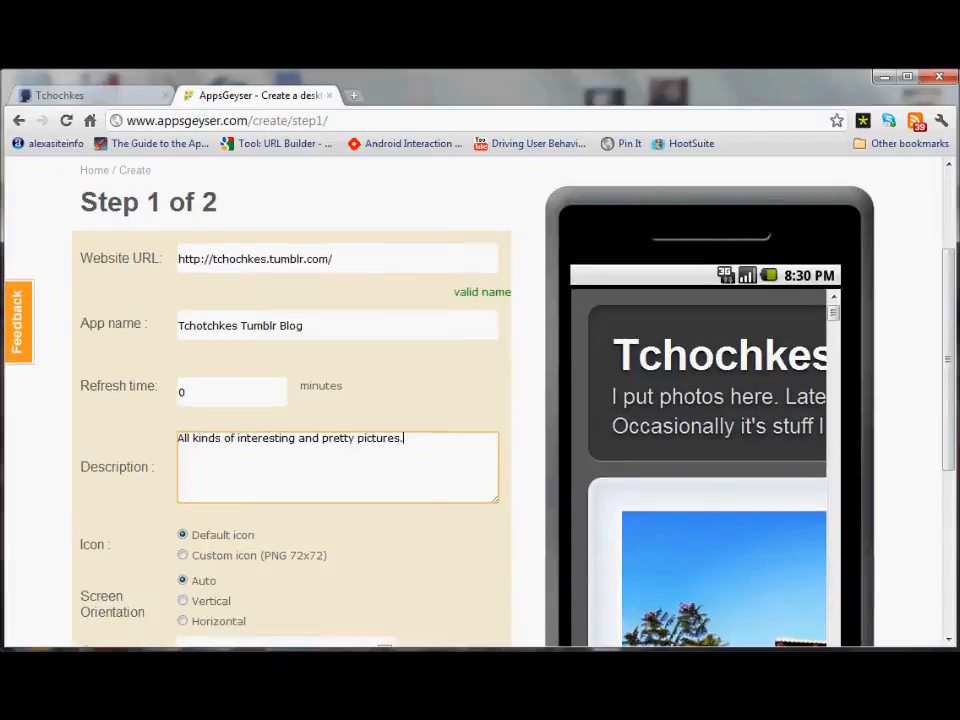
pyautogui.scroll(-3)
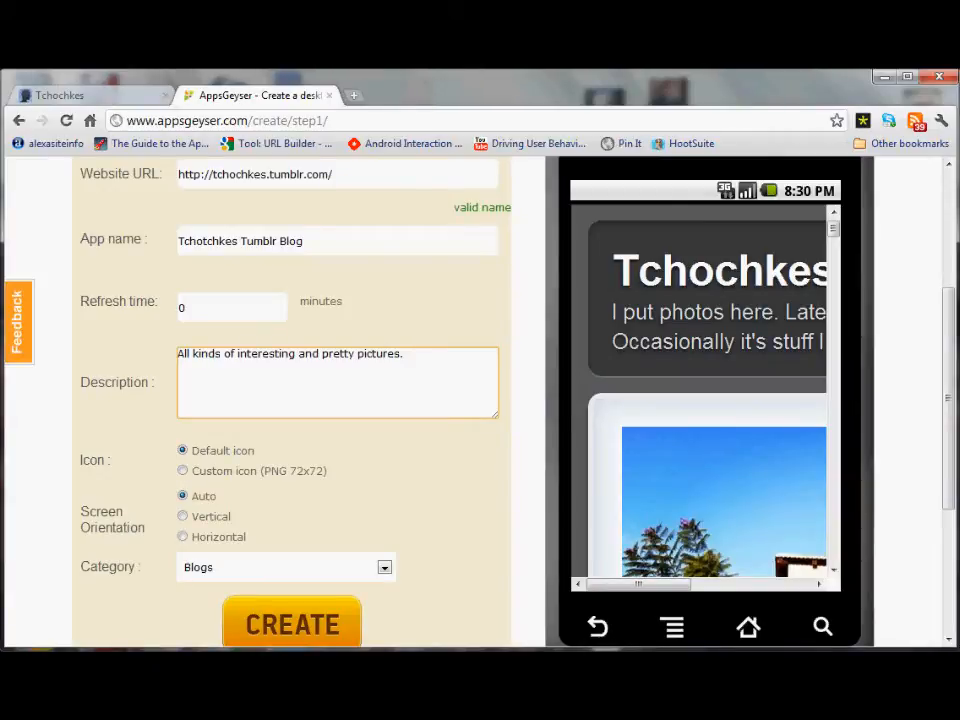
# - Submit the CREATE form and sign in with the existing account to reach the dashboard
pyautogui.click(292, 624)
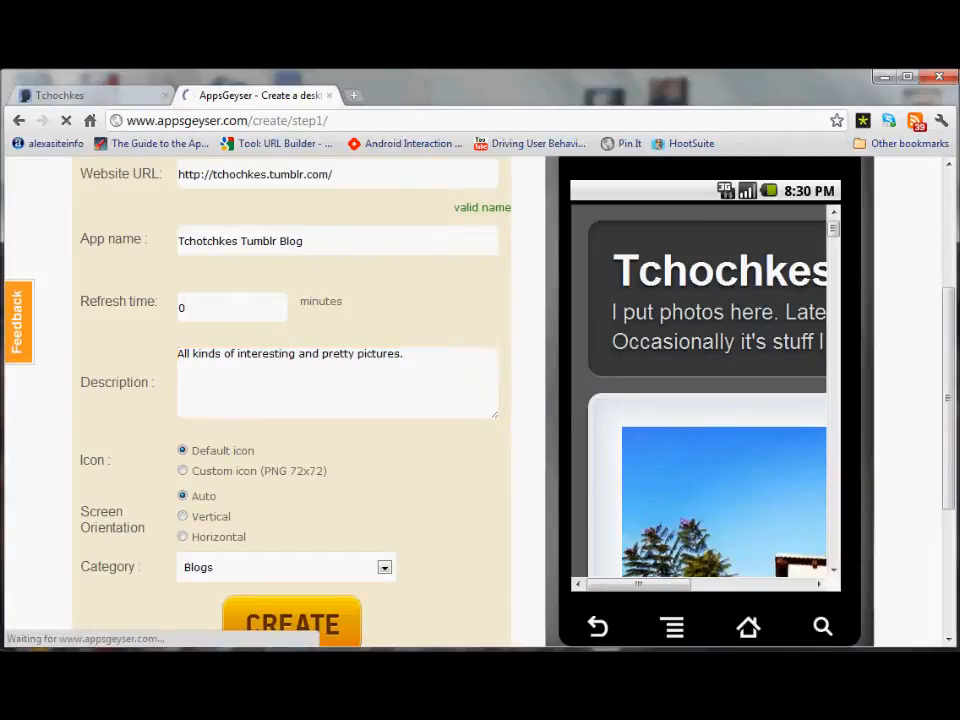
pyautogui.click(292, 620)
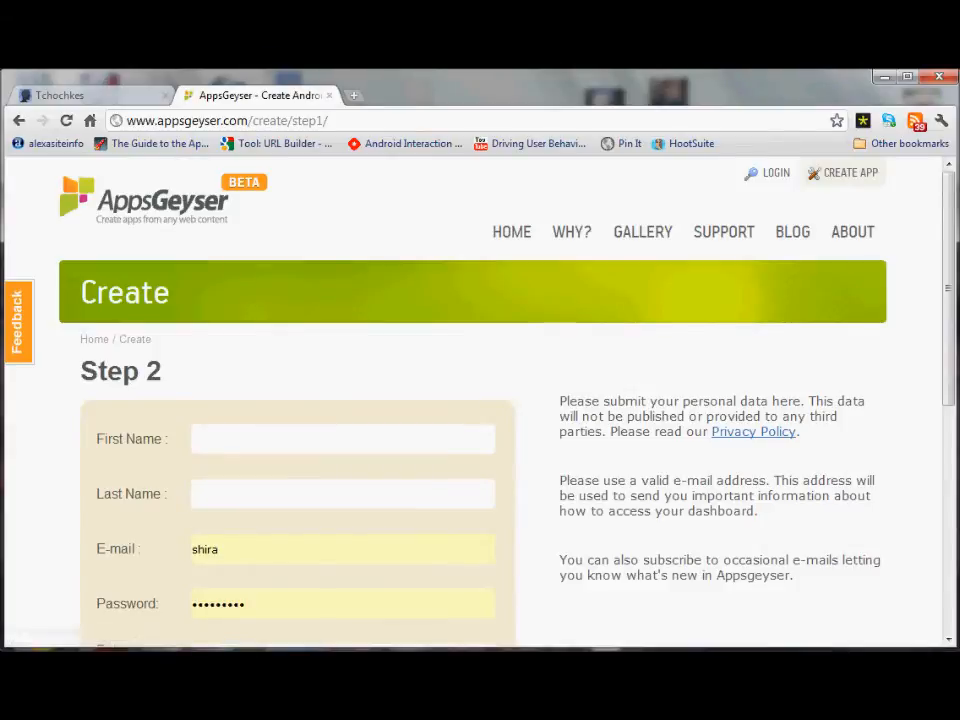
pyautogui.scroll(-3)
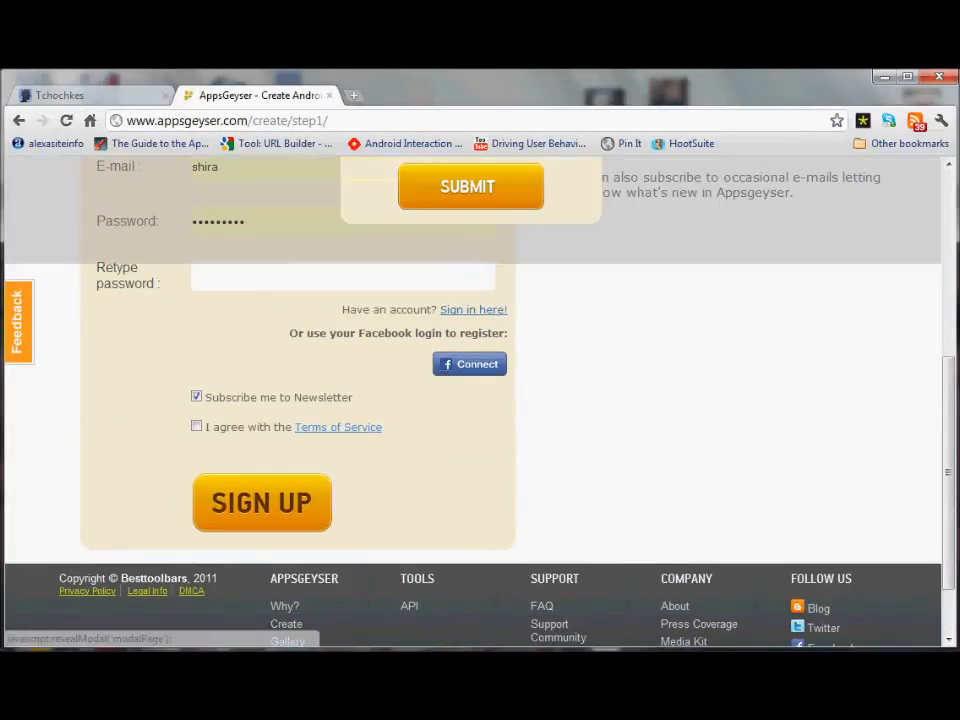
pyautogui.click(472, 308)
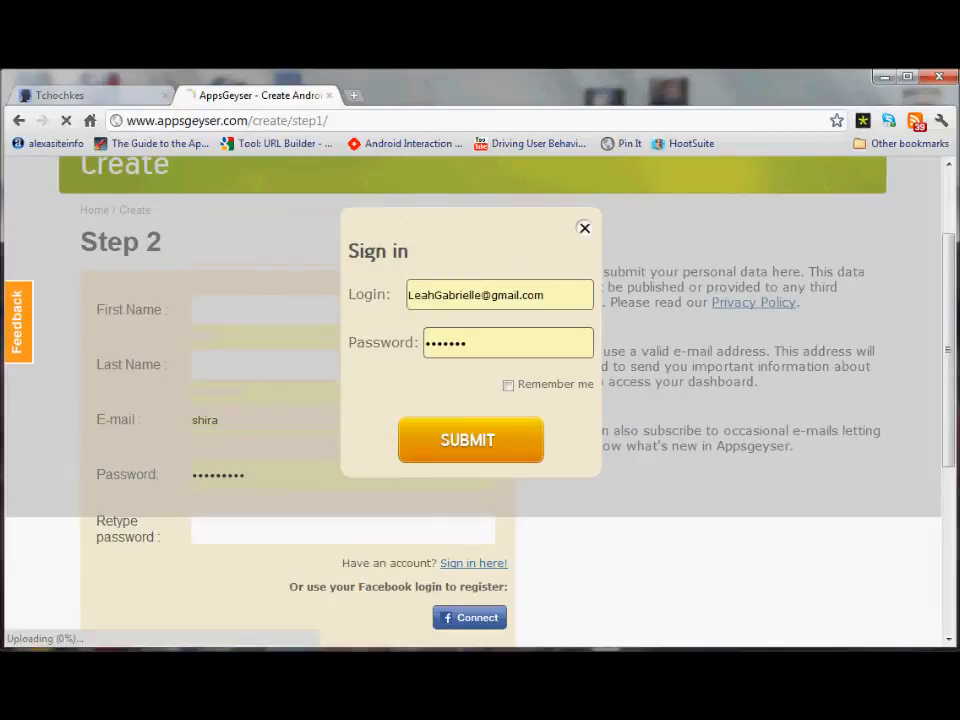
pyautogui.click(468, 440)
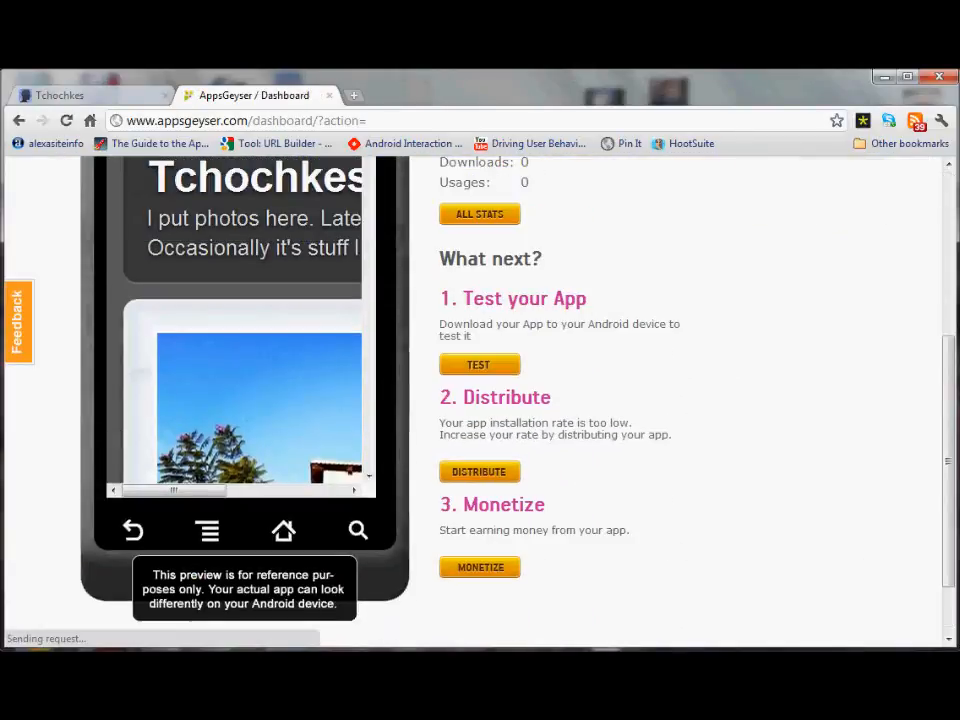
# - Switch the dashboard to the EDIT page showing the app's URL, name and description
pyautogui.scroll(3)
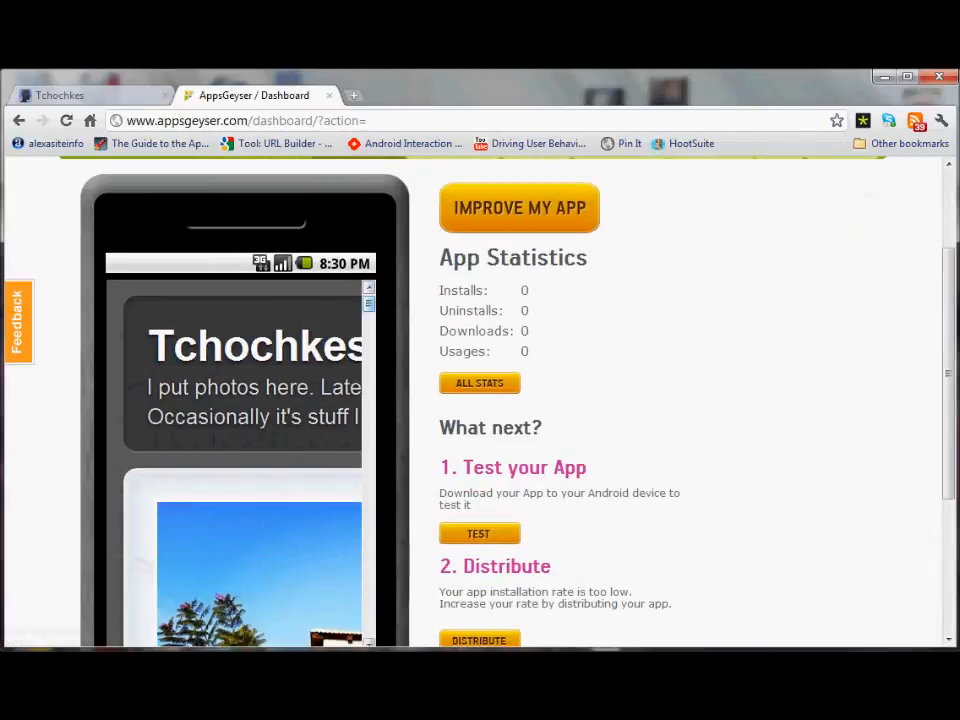
pyautogui.scroll(-3)
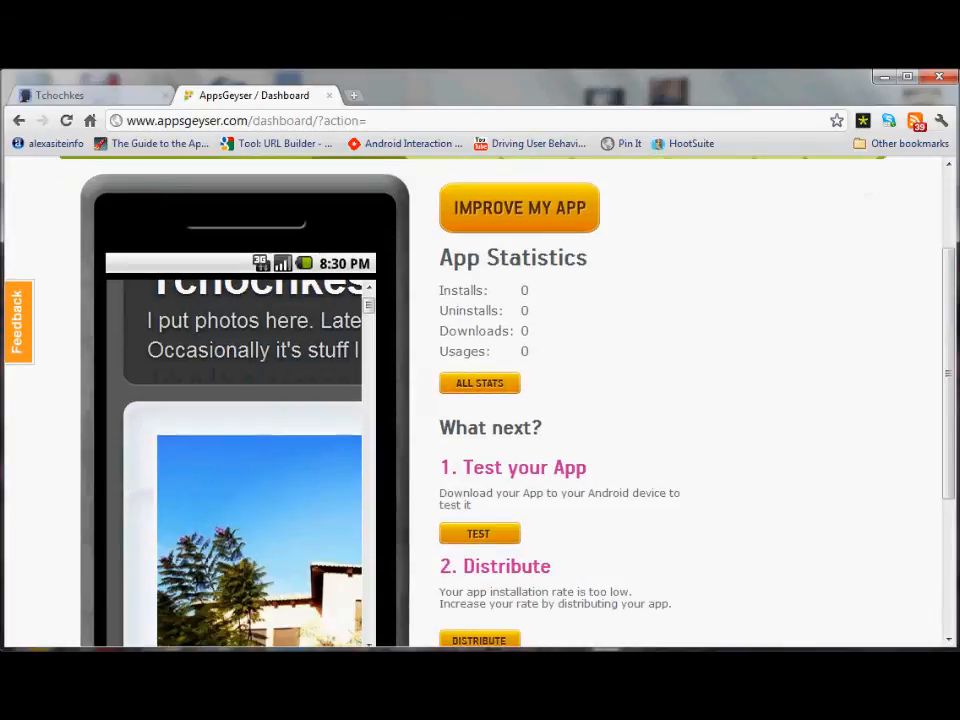
pyautogui.scroll(3)
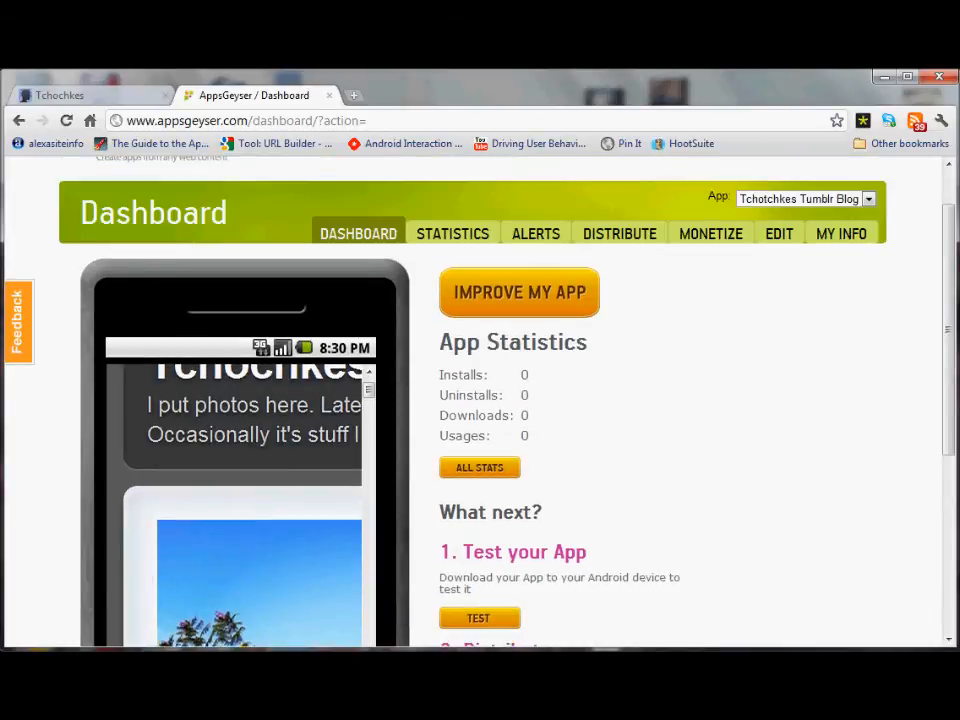
pyautogui.click(778, 232)
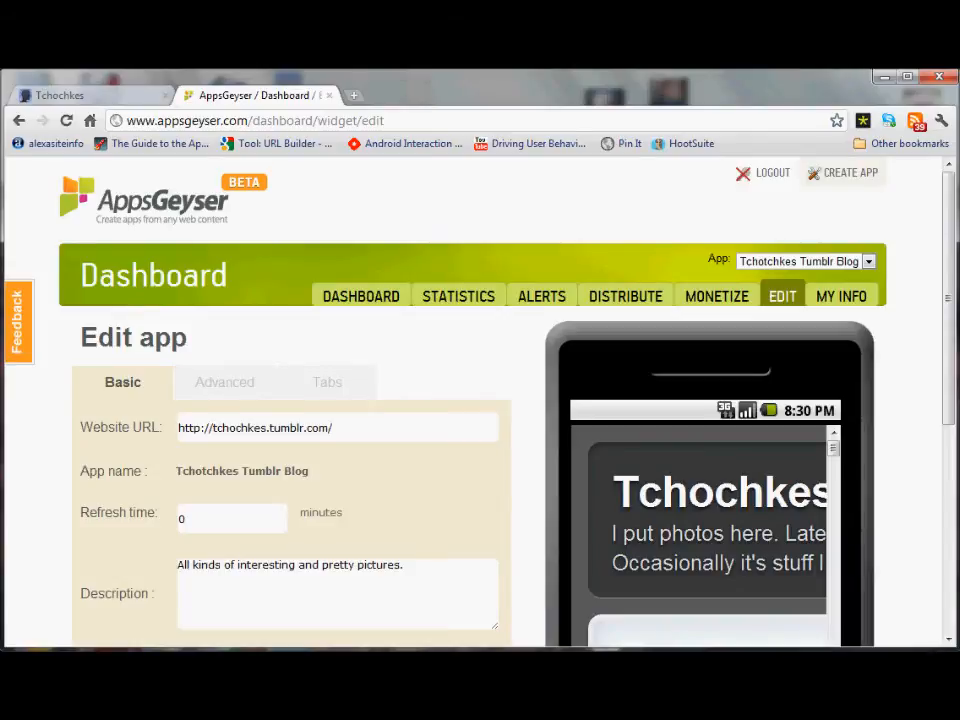
# - Show the DISTRIBUTE page listing market submission, gallery, sharing and website options
pyautogui.scroll(-3)
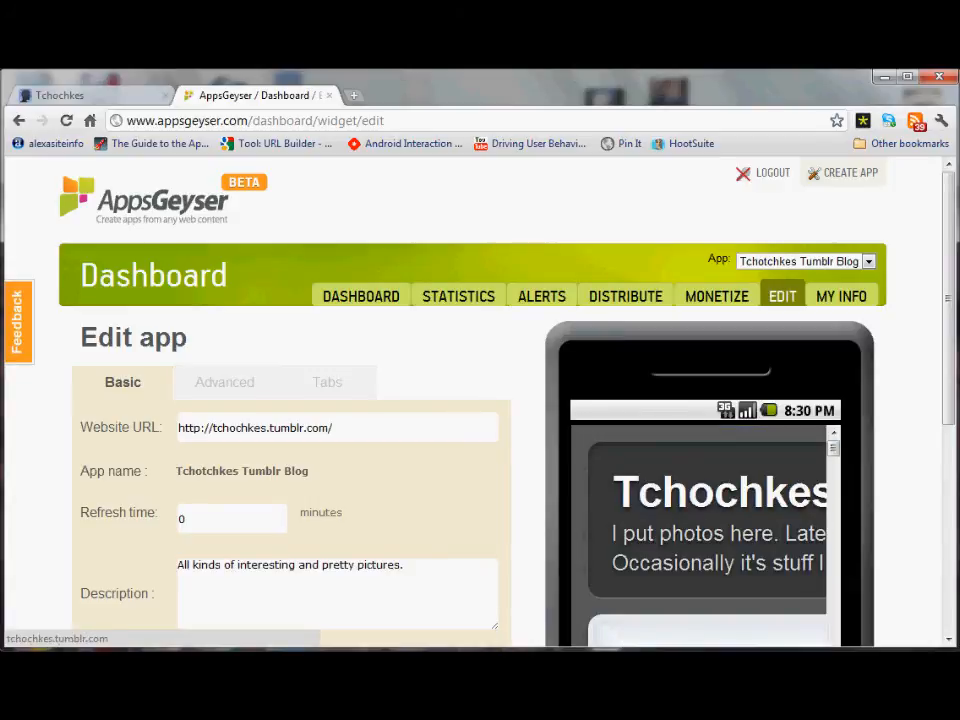
pyautogui.click(624, 296)
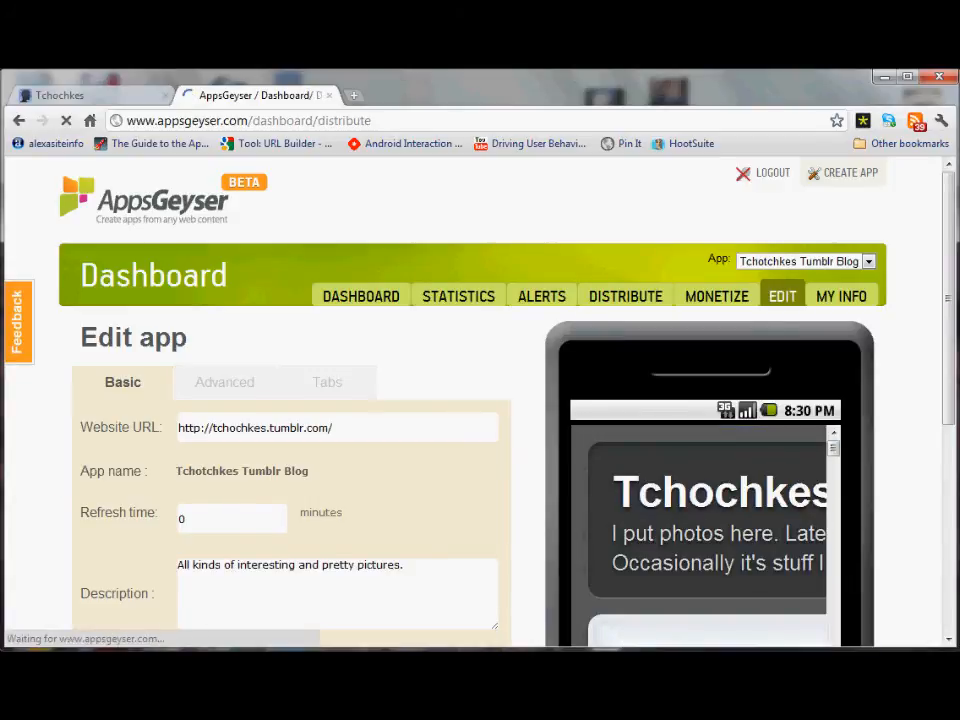
pyautogui.click(624, 296)
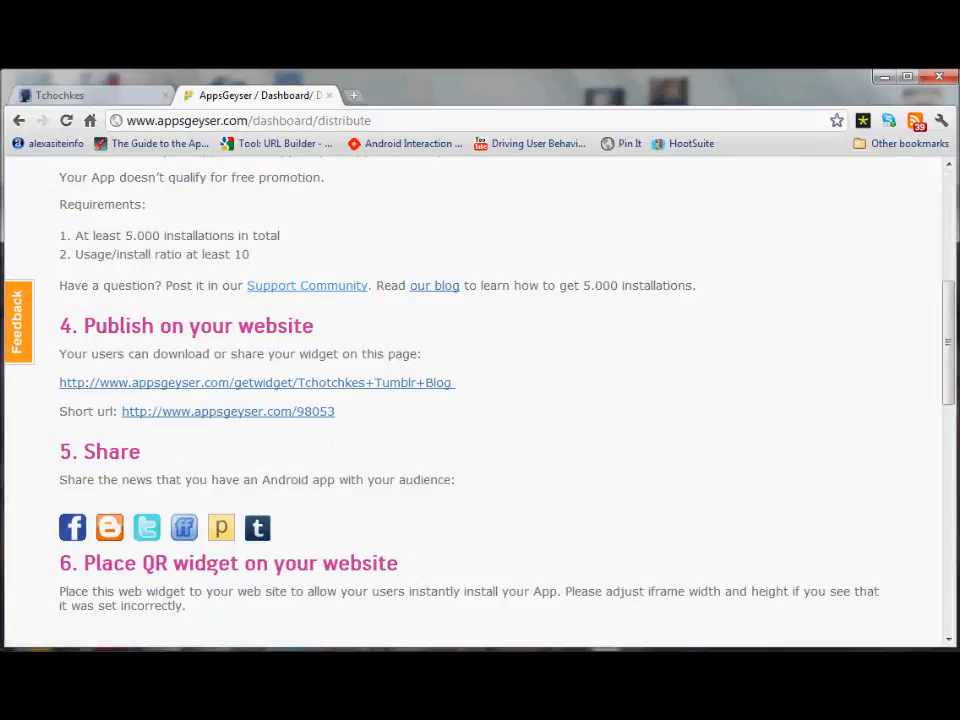
pyautogui.scroll(3)
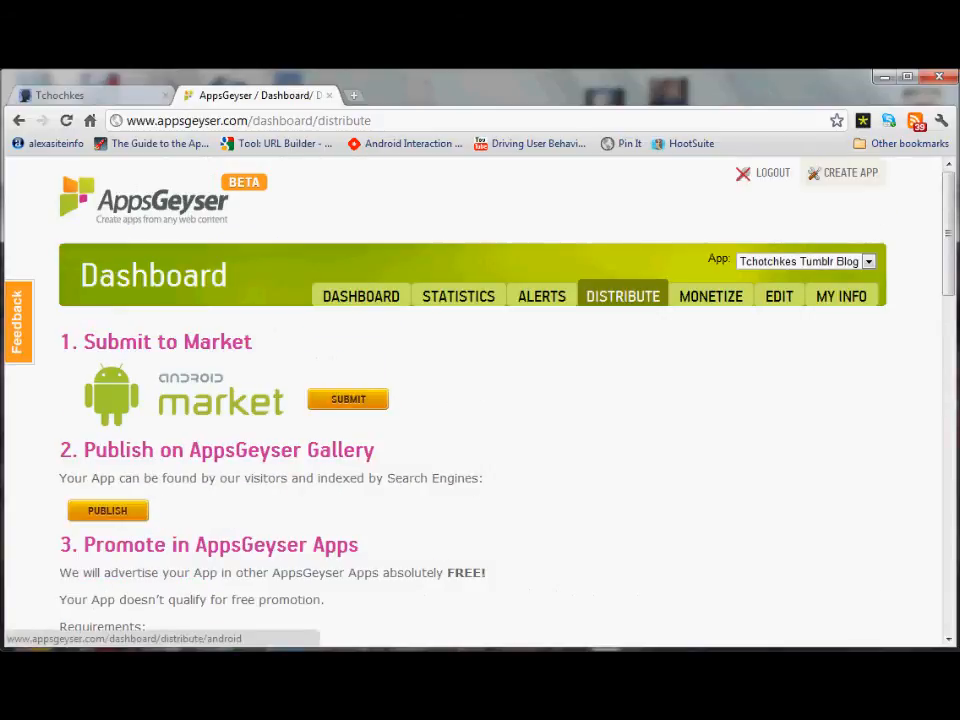